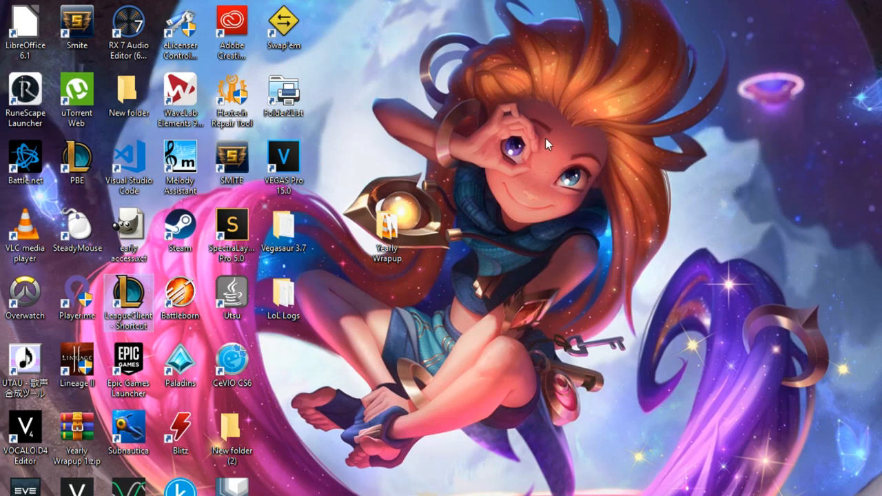
{"action": "mouse_move", "coordinate": [548, 130]}
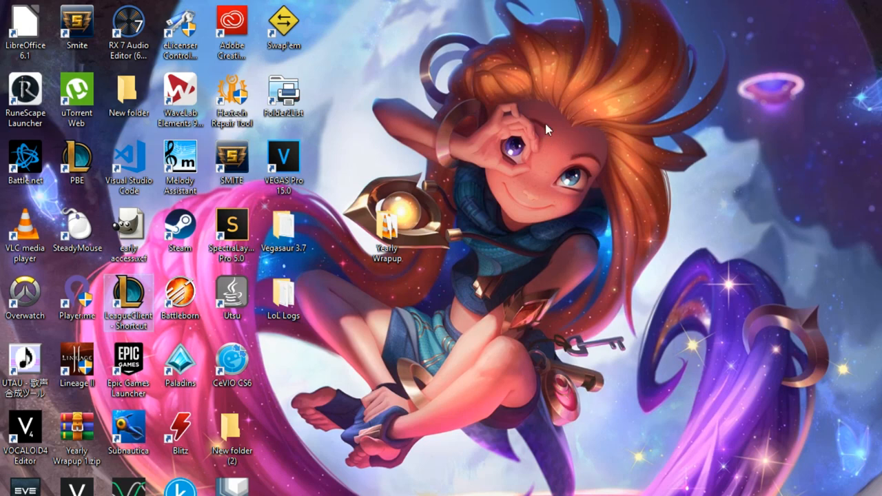
{"action": "mouse_move", "coordinate": [372, 127]}
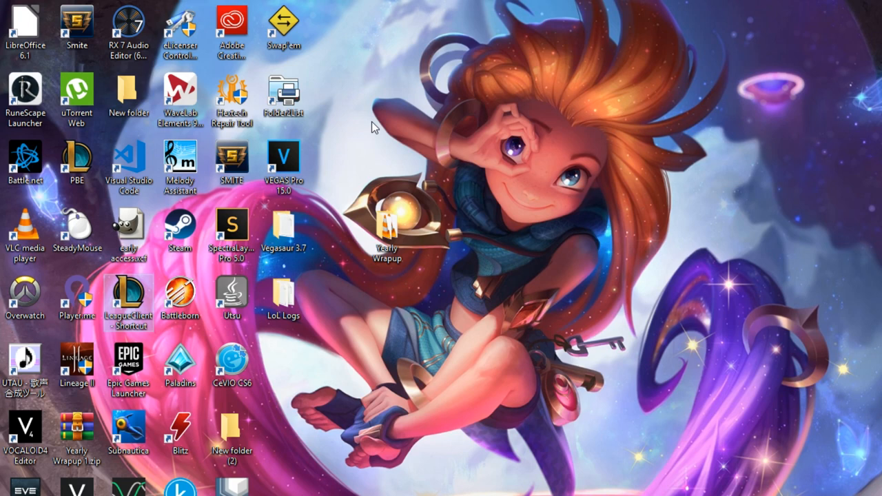
{"action": "mouse_move", "coordinate": [725, 76]}
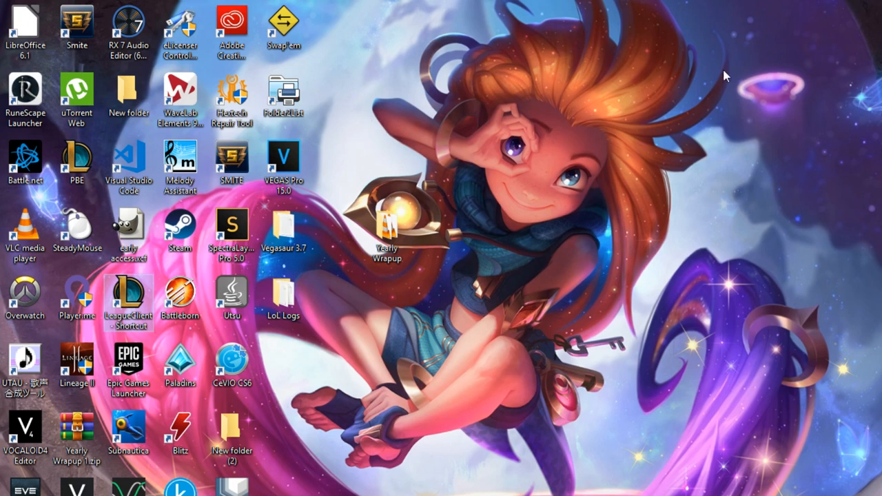
{"action": "mouse_move", "coordinate": [325, 91]}
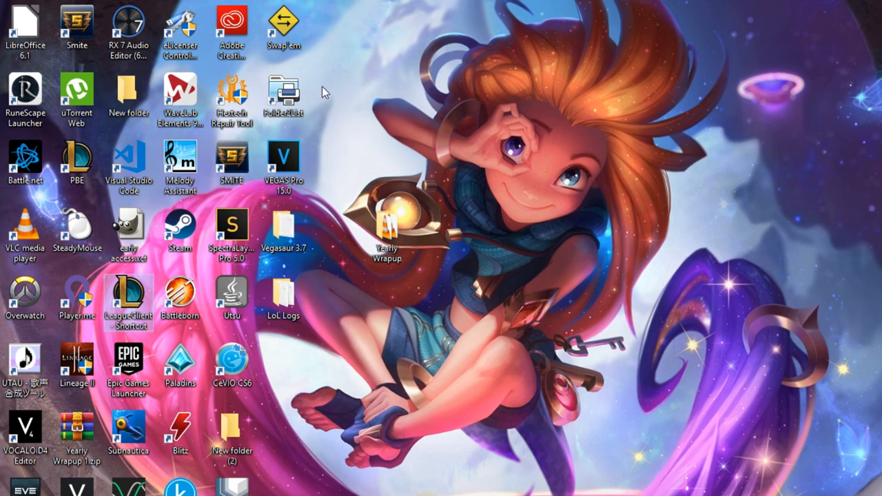
{"action": "mouse_move", "coordinate": [392, 71]}
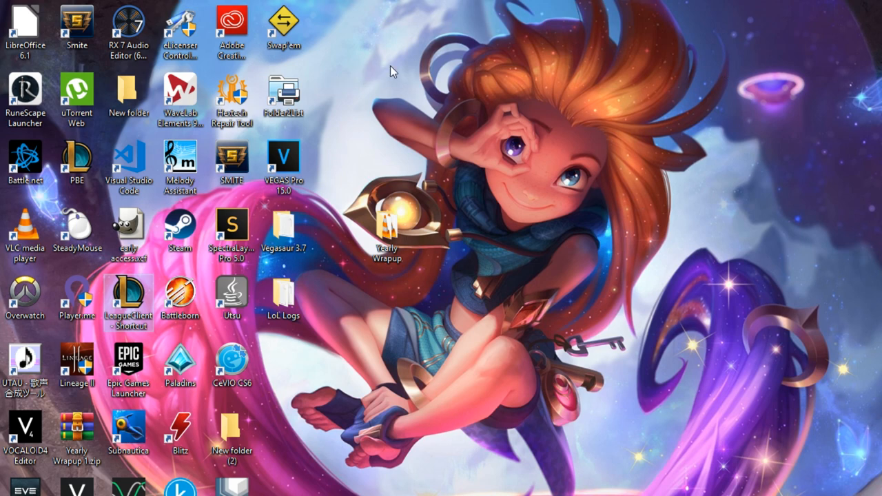
{"action": "mouse_move", "coordinate": [628, 72]}
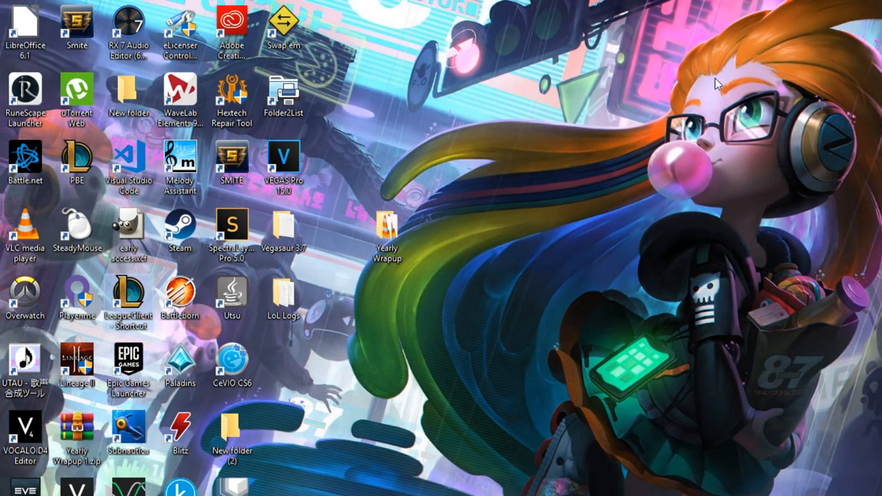
{"action": "mouse_move", "coordinate": [641, 96]}
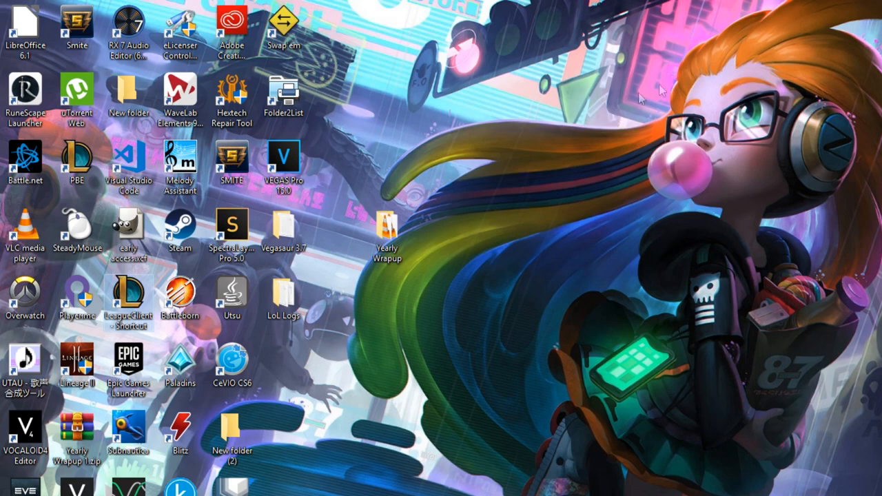
{"action": "mouse_move", "coordinate": [385, 88]}
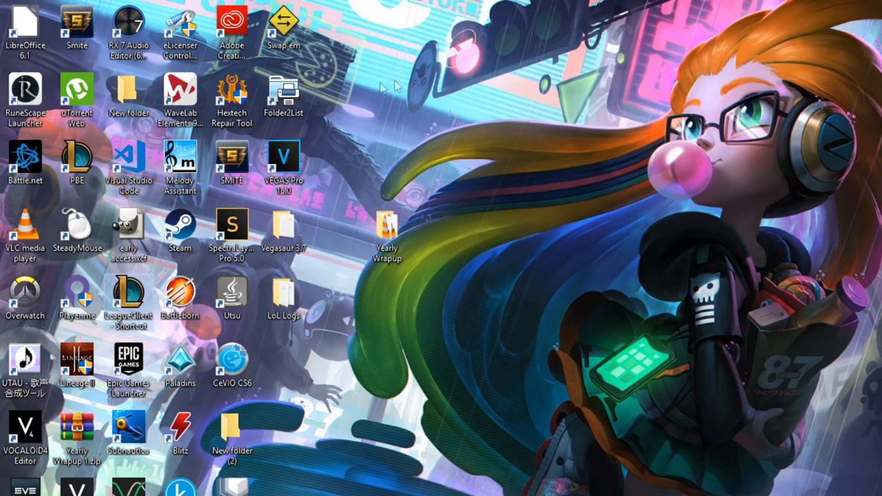
{"action": "mouse_move", "coordinate": [503, 55]}
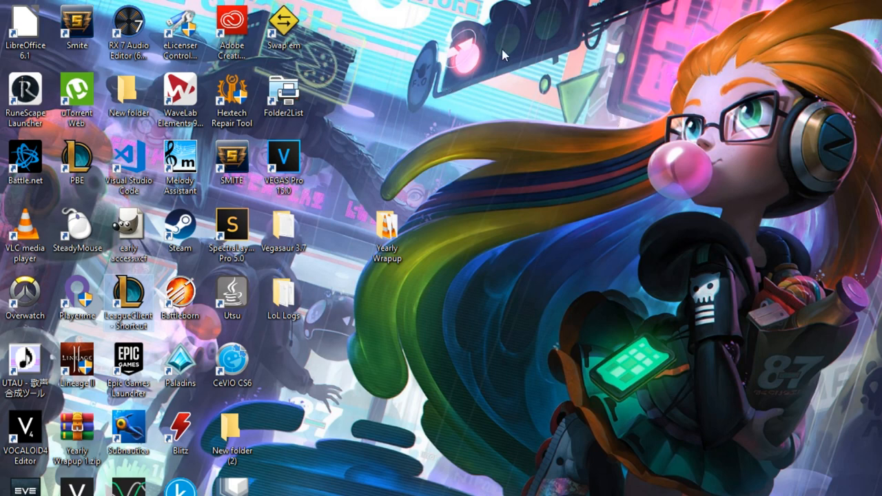
{"action": "mouse_move", "coordinate": [586, 331]}
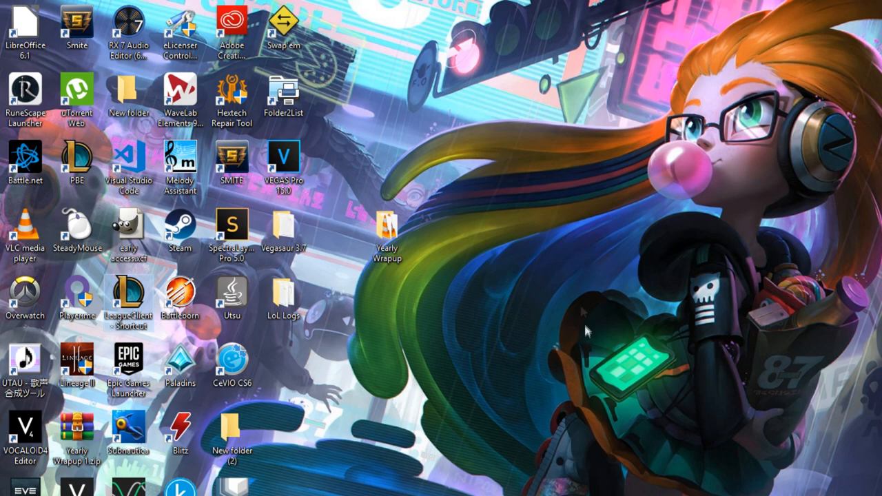
{"action": "mouse_move", "coordinate": [444, 77]}
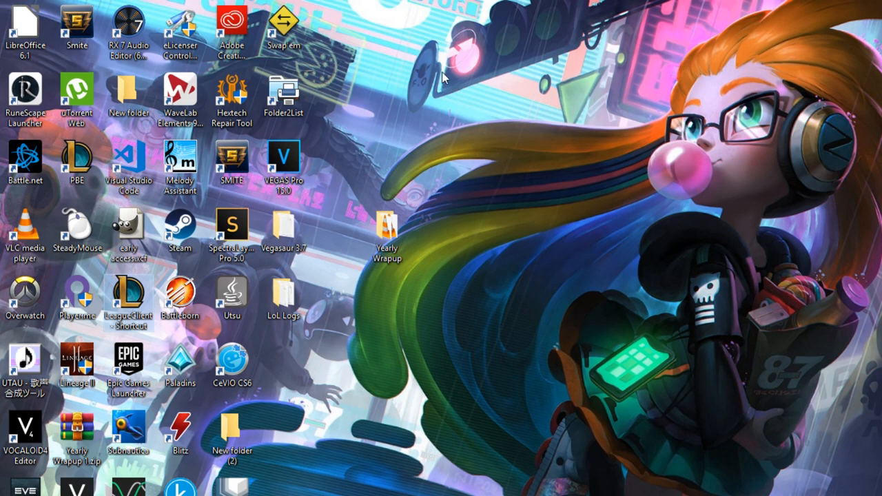
{"action": "mouse_move", "coordinate": [843, 54]}
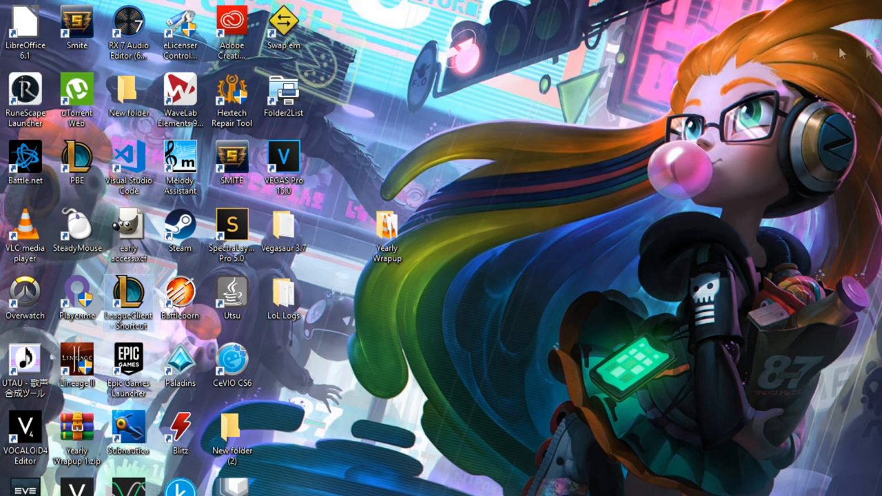
{"action": "mouse_move", "coordinate": [543, 145]}
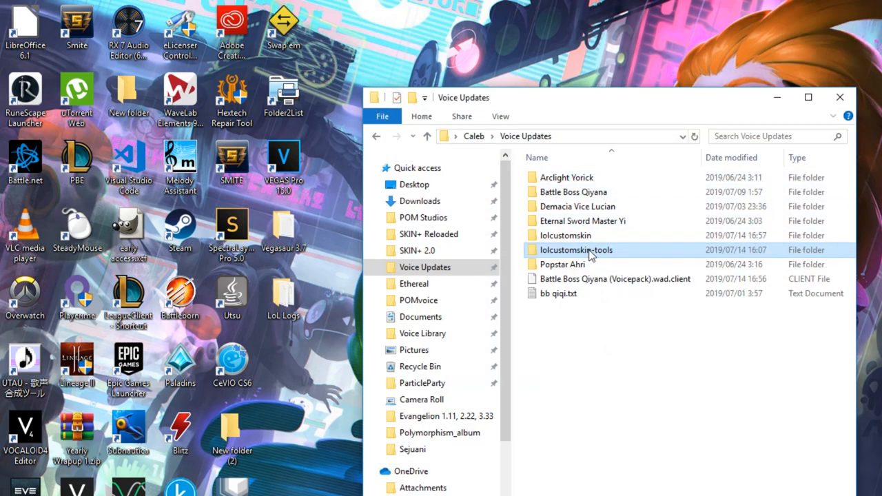
Open lolcustomskin-tools in a new window and enter the inner folder with modadd.exe and modapply.exe.
{"action": "left_click", "coordinate": [565, 234]}
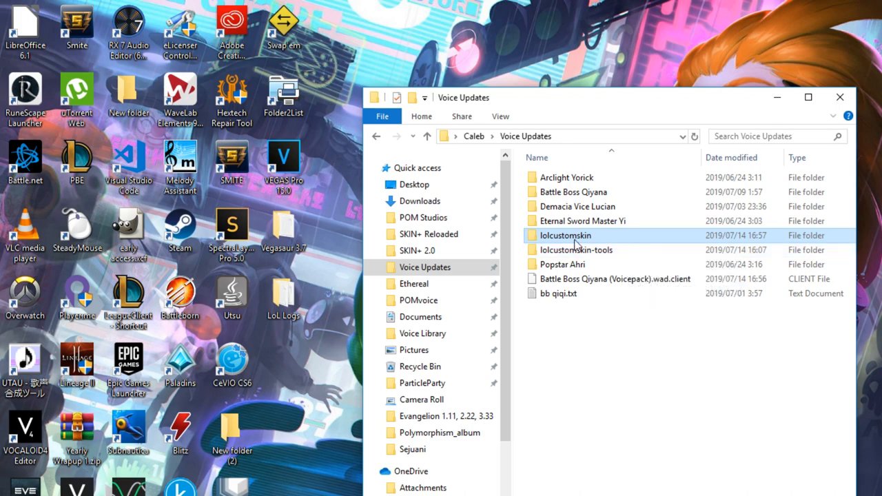
{"action": "mouse_move", "coordinate": [576, 249]}
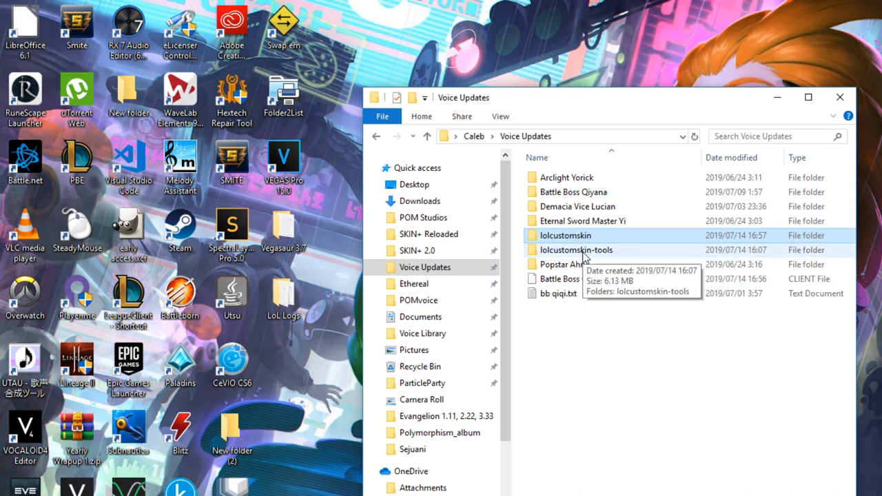
{"action": "right_click", "coordinate": [565, 235]}
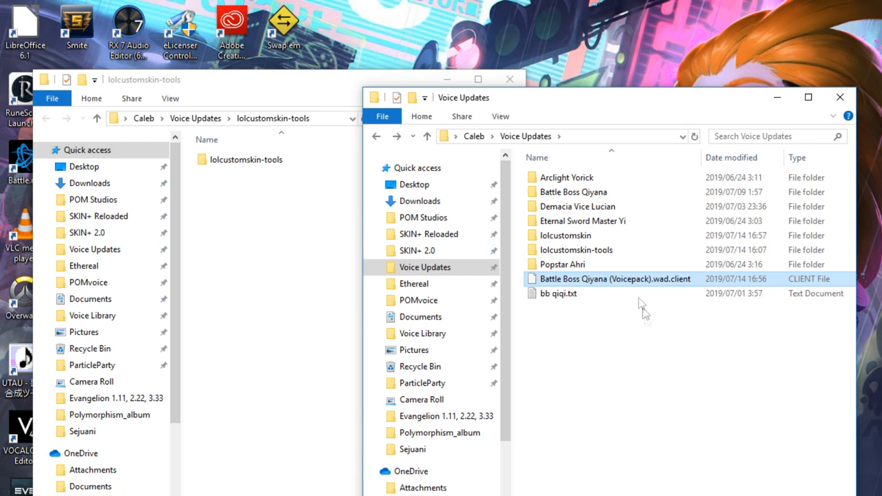
{"action": "mouse_move", "coordinate": [581, 283]}
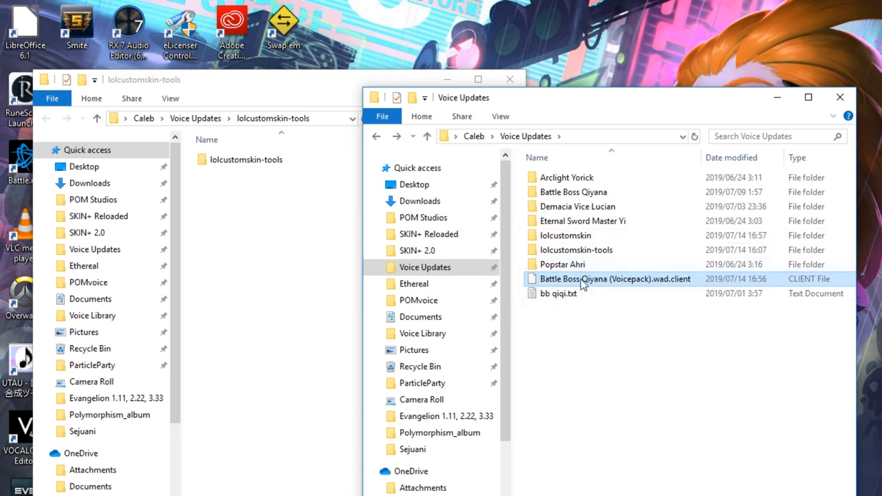
{"action": "mouse_move", "coordinate": [489, 182]}
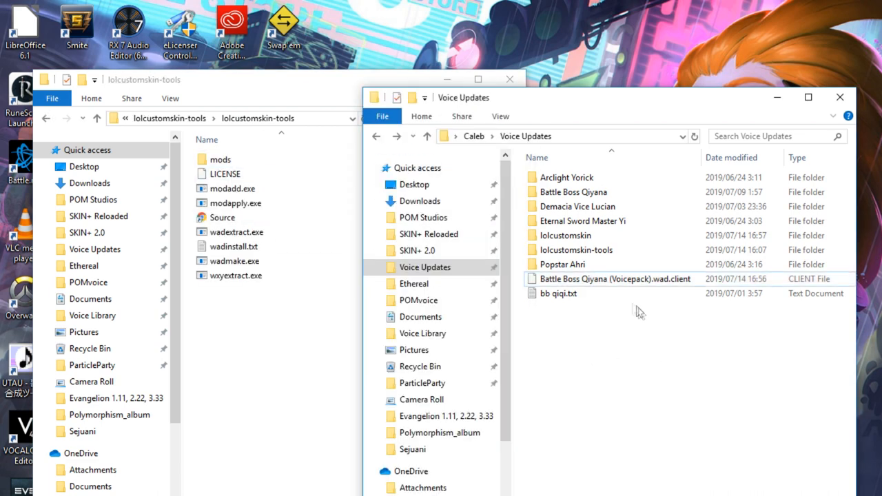
{"action": "left_click", "coordinate": [564, 265]}
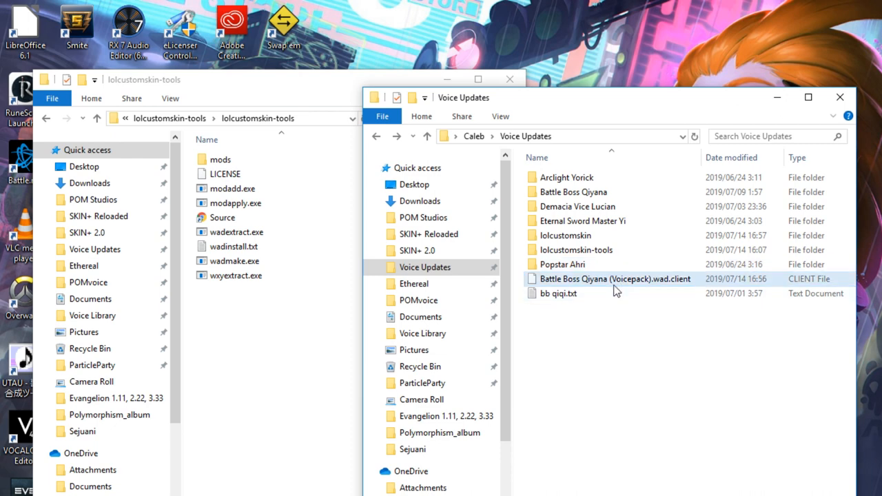
{"action": "left_click", "coordinate": [558, 292]}
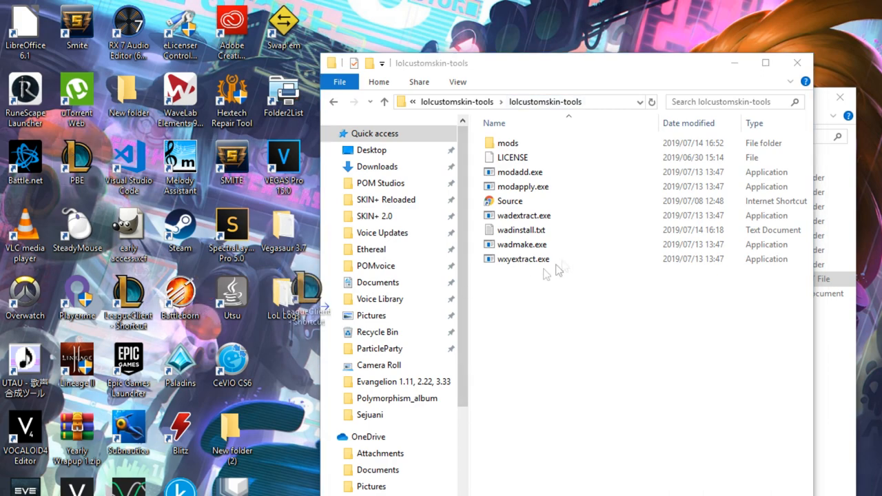
Run modadd.exe and choose Battle Boss Qiyana (Voicepack).wad.client as the file to add.
{"action": "double_click", "coordinate": [521, 171]}
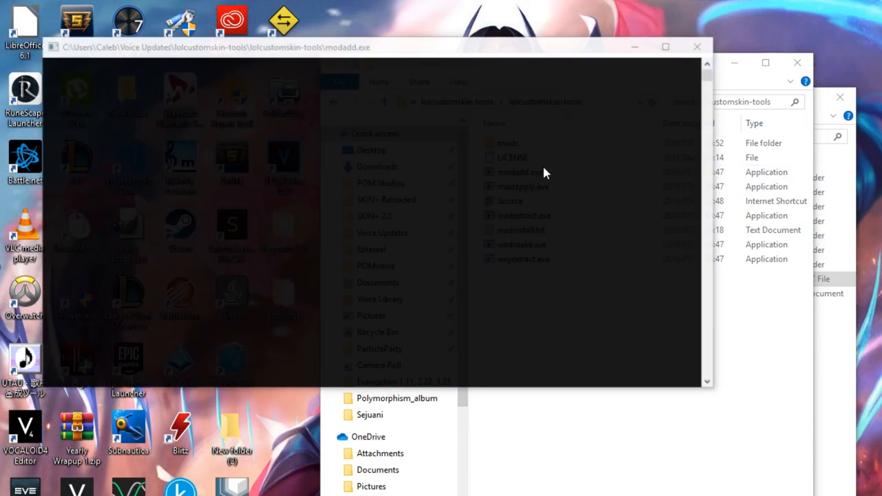
{"action": "double_click", "coordinate": [518, 172]}
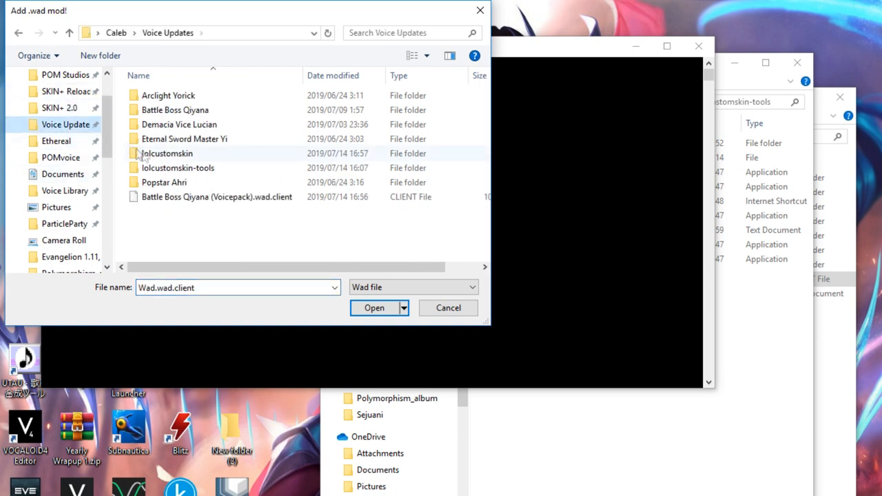
{"action": "left_click", "coordinate": [215, 196]}
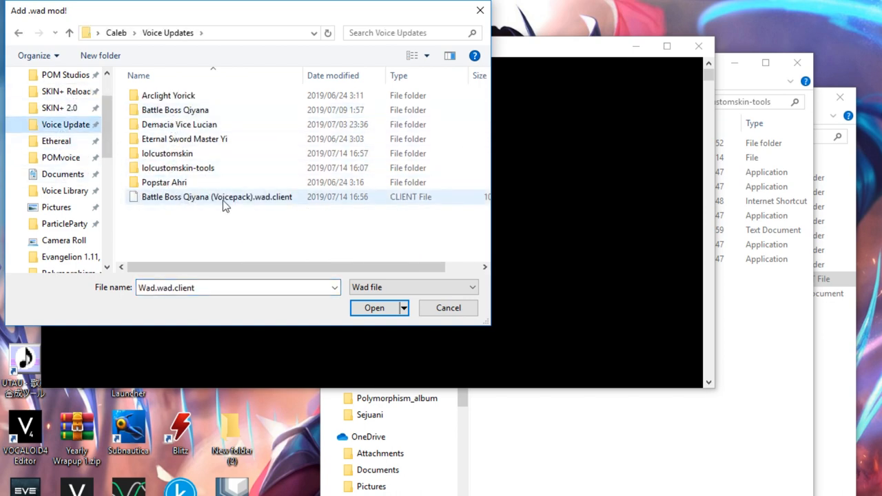
{"action": "left_click", "coordinate": [375, 309]}
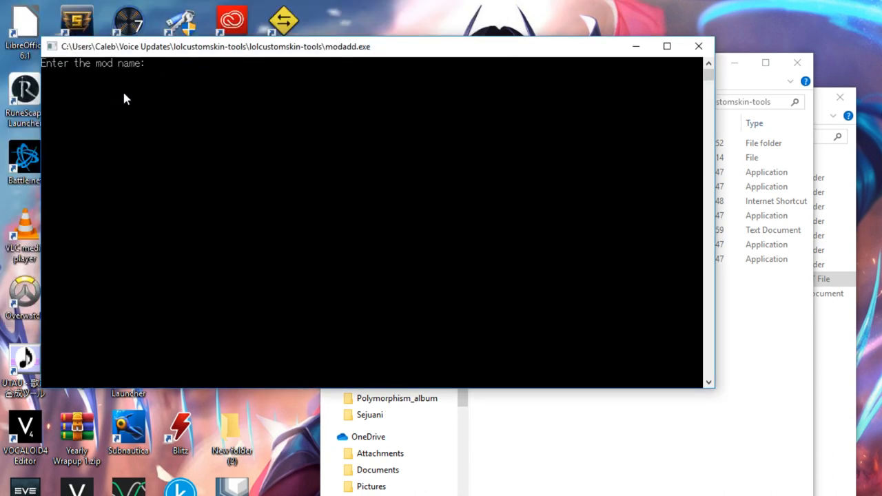
Name the mod 'Battle Boss Qiyana (Voicepack)' and finish adding it.
{"action": "type", "text": "Battle Boss Qiyana ("}
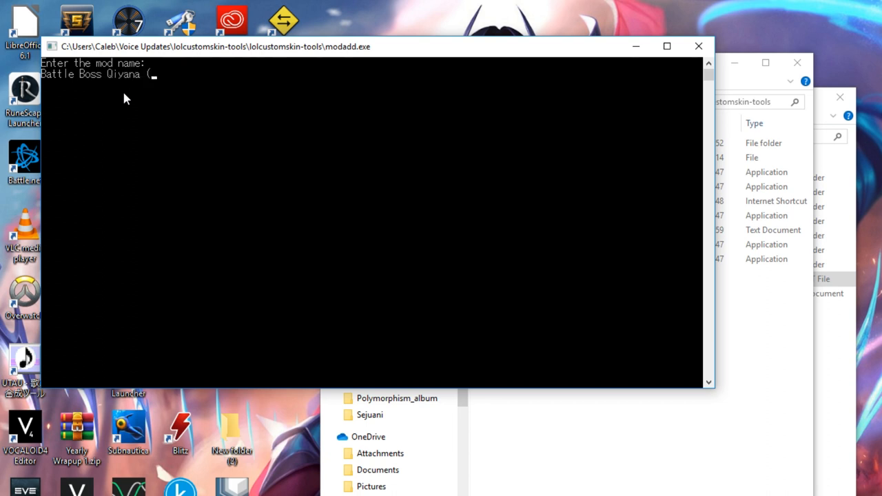
{"action": "type", "text": "Voicepack)"}
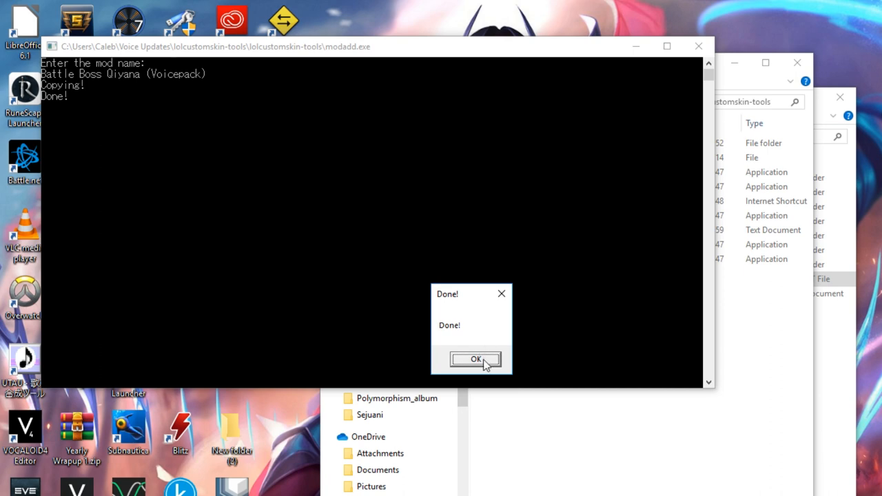
{"action": "left_click", "coordinate": [476, 358]}
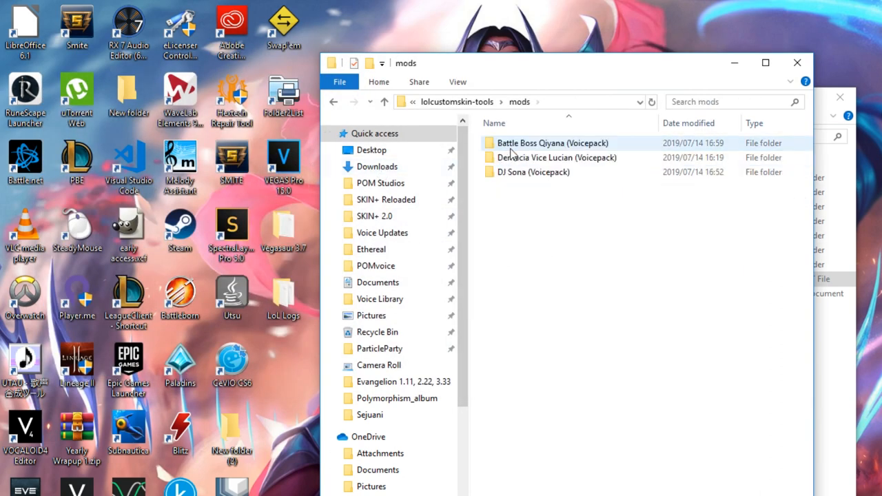
Browse the Qiyana mod's DATA/FINAL contents, then go back up to lolcustomskin-tools.
{"action": "double_click", "coordinate": [552, 142]}
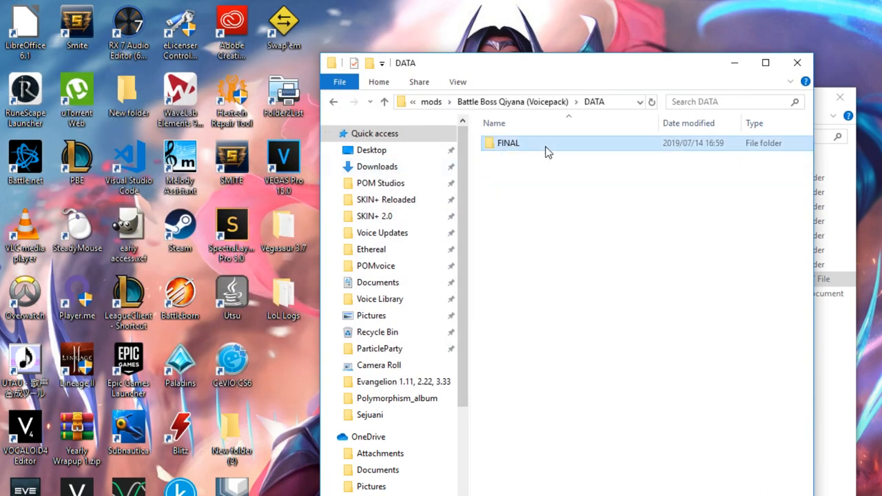
{"action": "double_click", "coordinate": [507, 142]}
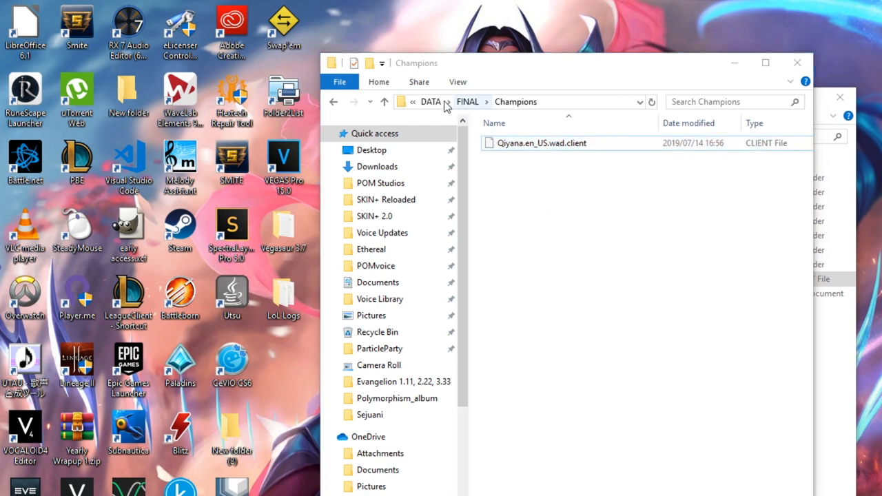
{"action": "left_click", "coordinate": [430, 102]}
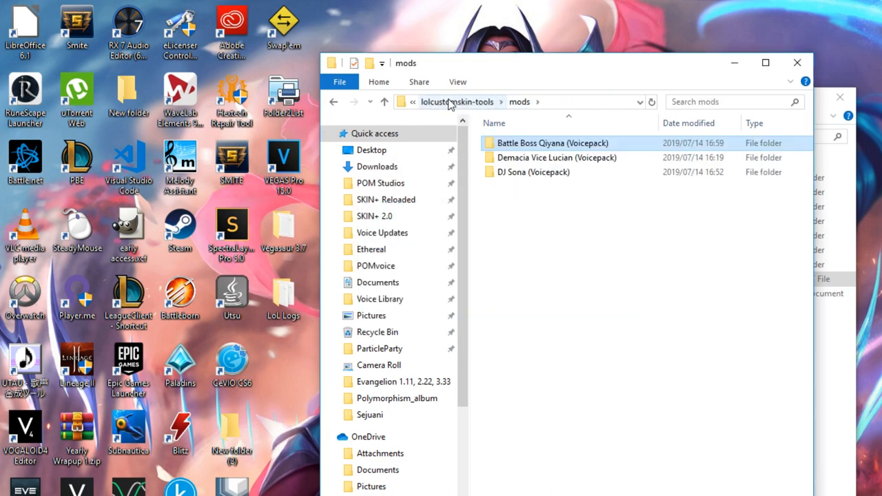
{"action": "left_click", "coordinate": [456, 102]}
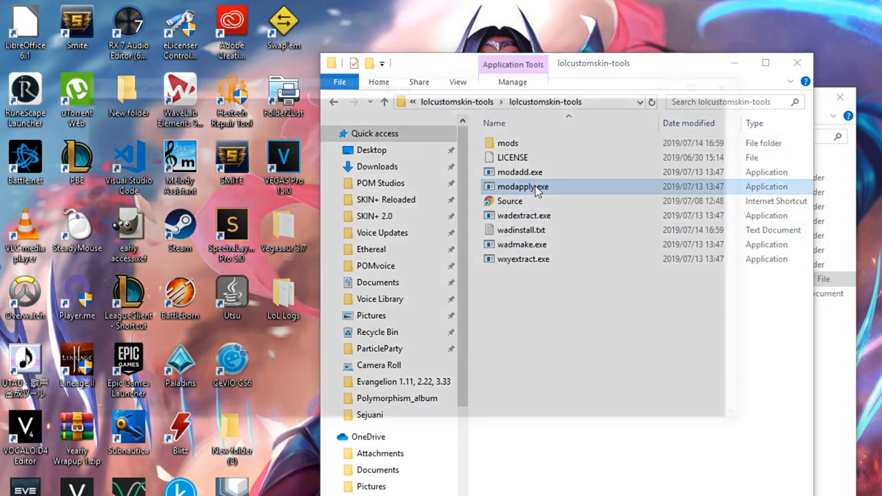
Run modapply.exe to write the Qiyana wad into the League MOD folder and acknowledge Done.
{"action": "double_click", "coordinate": [521, 186]}
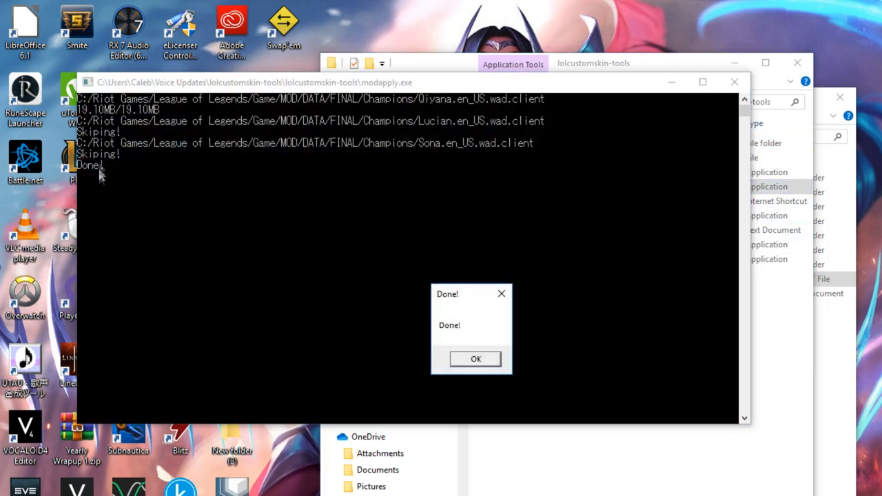
{"action": "mouse_move", "coordinate": [425, 289]}
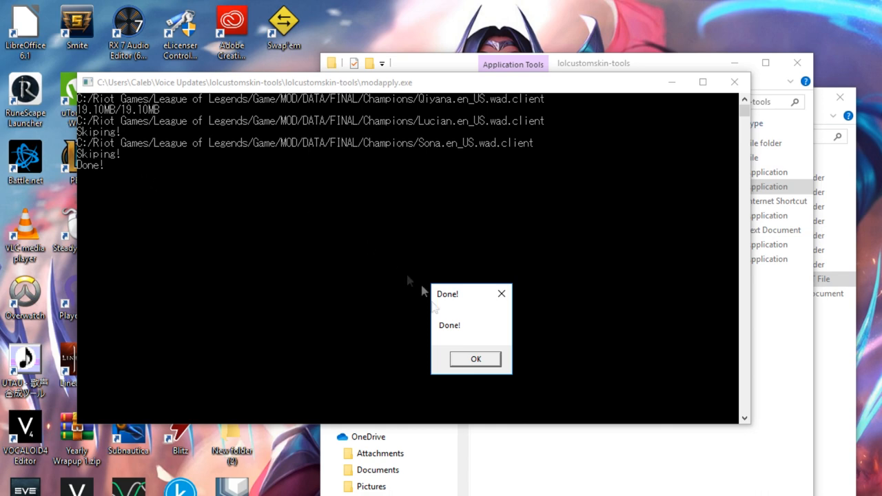
{"action": "mouse_move", "coordinate": [443, 174]}
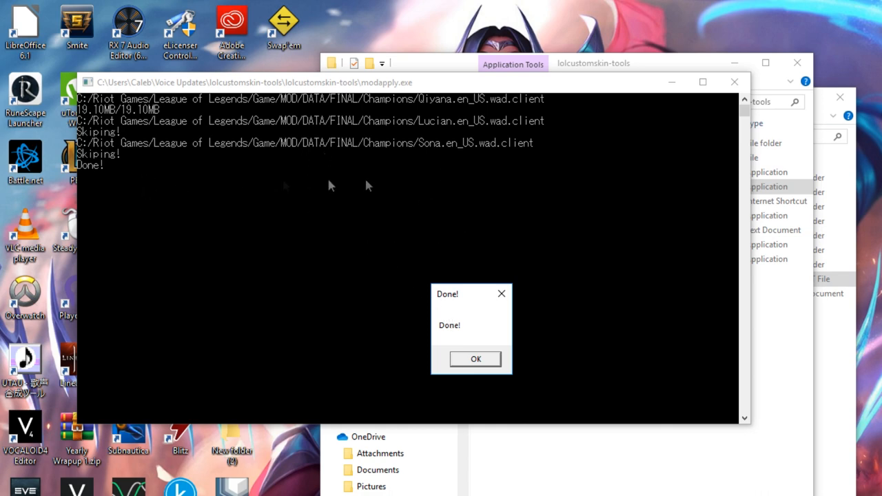
{"action": "mouse_move", "coordinate": [394, 165]}
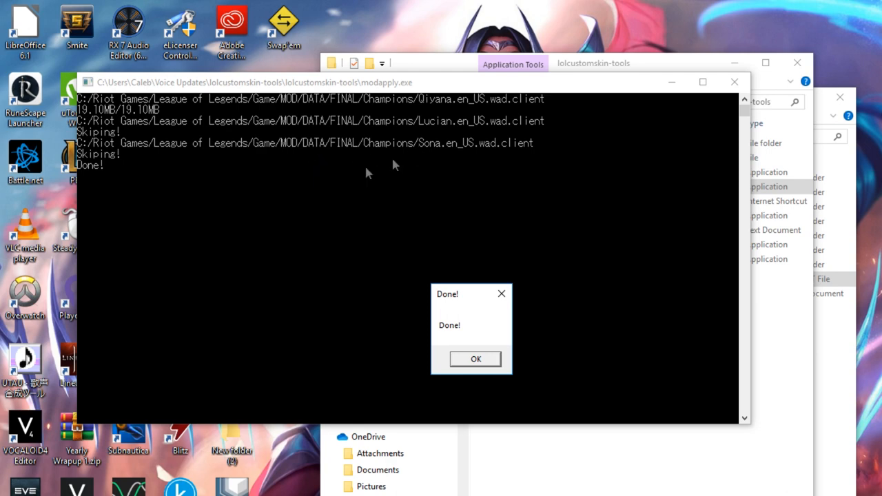
{"action": "mouse_move", "coordinate": [168, 103]}
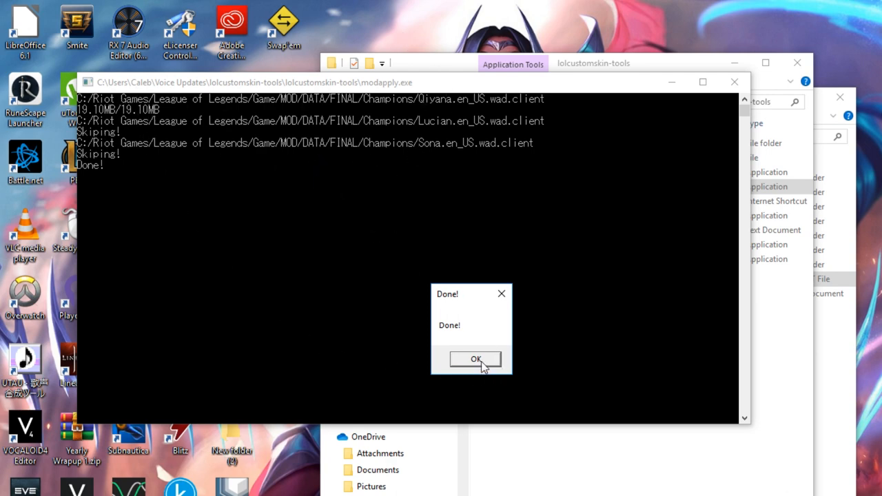
{"action": "left_click", "coordinate": [475, 358]}
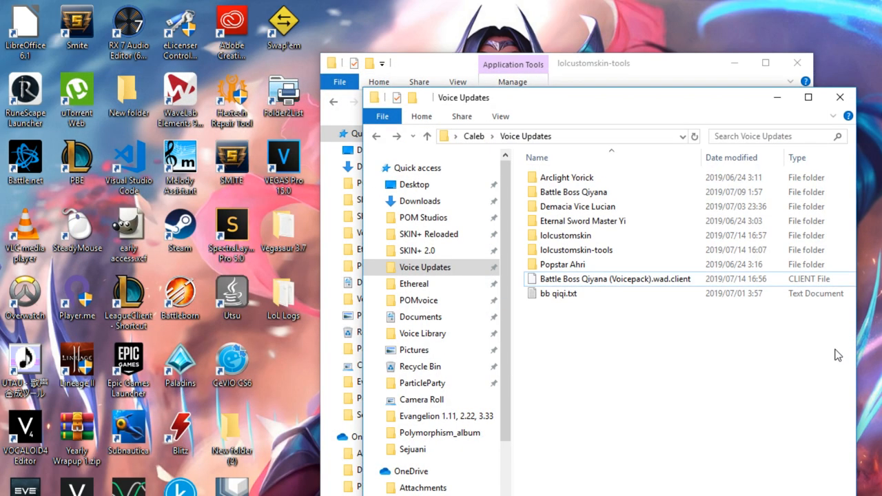
{"action": "mouse_move", "coordinate": [565, 234]}
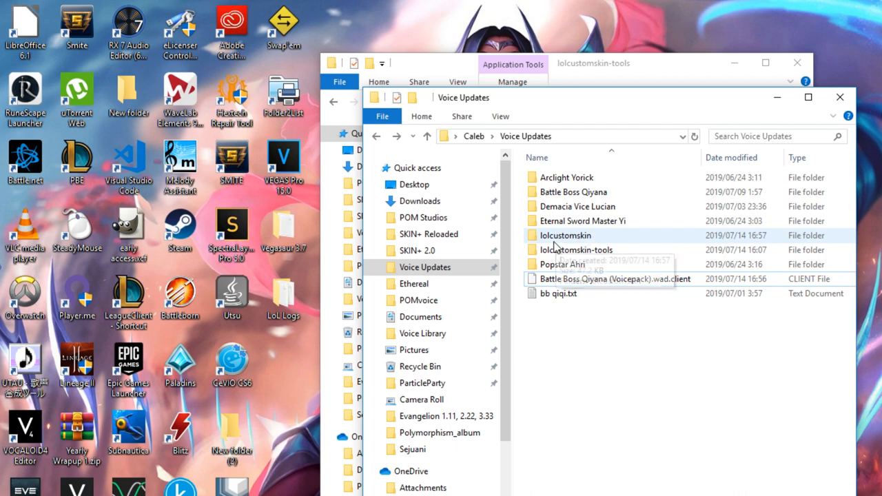
{"action": "mouse_move", "coordinate": [586, 242]}
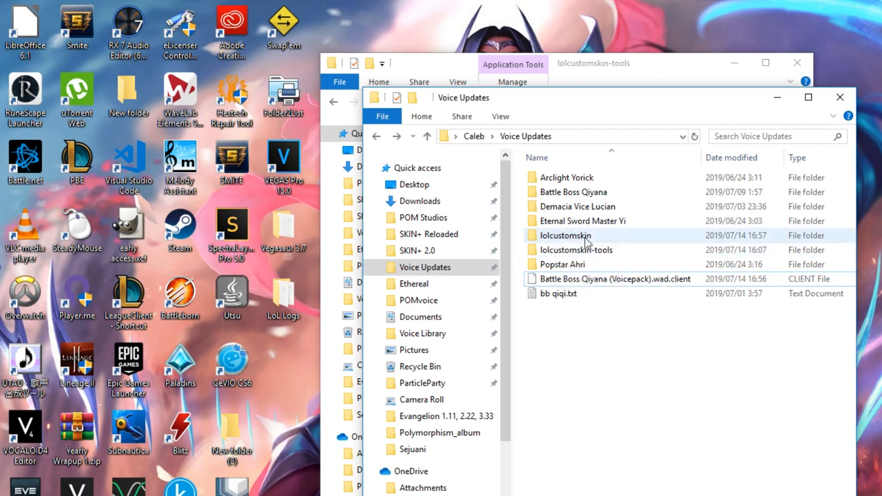
Enter the inner lolcustomskin folder and start lolcustomskin.exe to wait for League.
{"action": "double_click", "coordinate": [565, 234]}
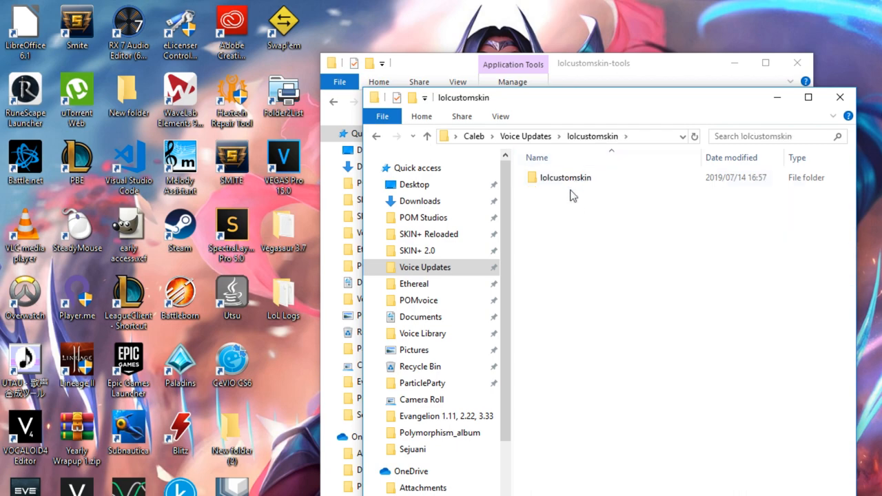
{"action": "double_click", "coordinate": [568, 176]}
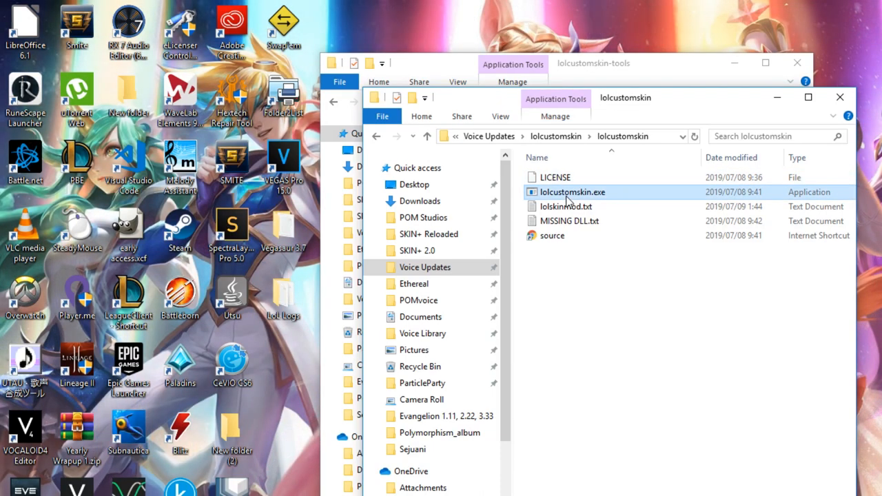
{"action": "double_click", "coordinate": [572, 191]}
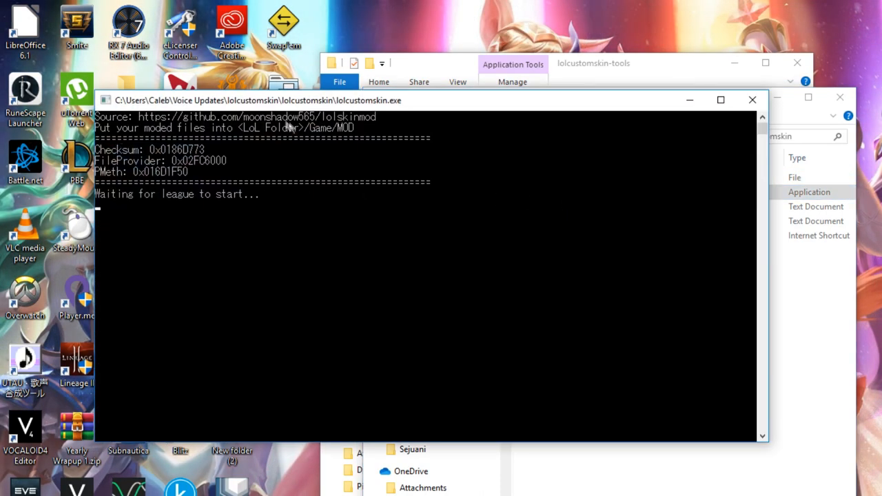
{"action": "mouse_move", "coordinate": [254, 209]}
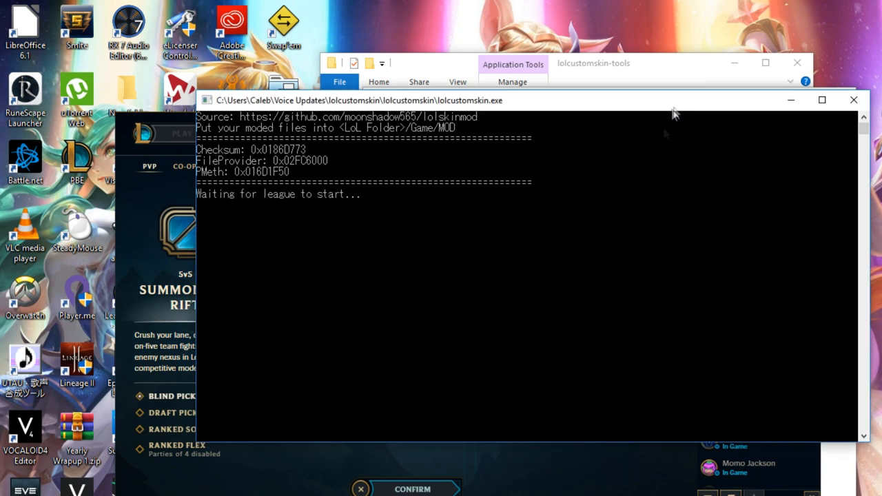
{"action": "mouse_move", "coordinate": [379, 204]}
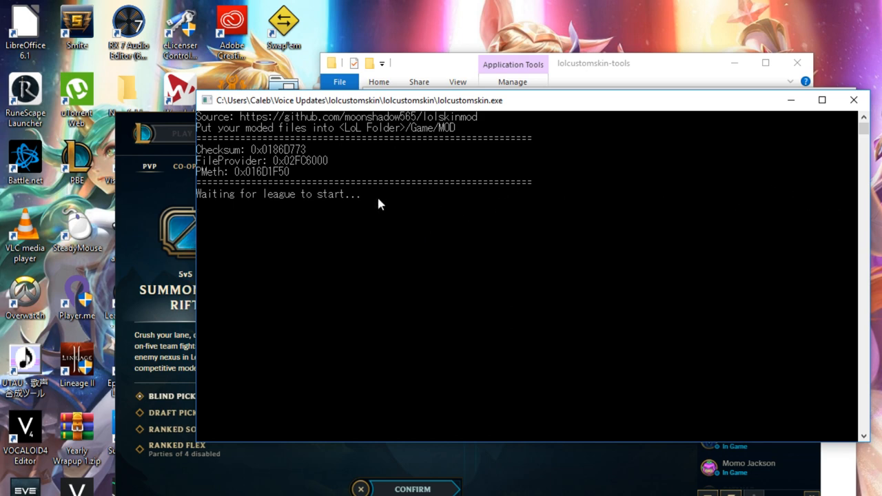